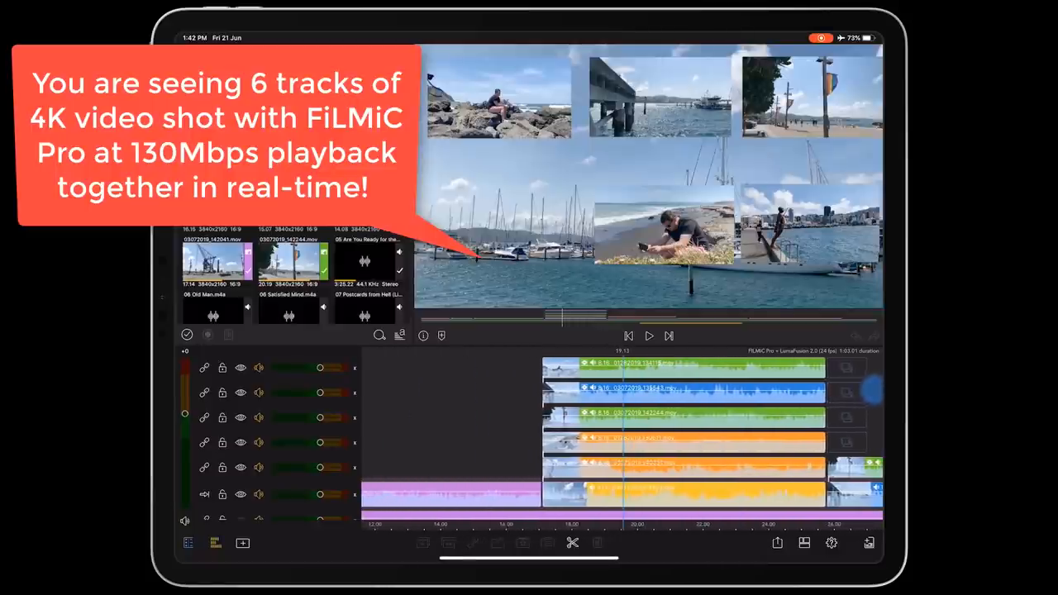
- Stop the six-track 4K playback and bring up the audio-track project
click(648, 336)
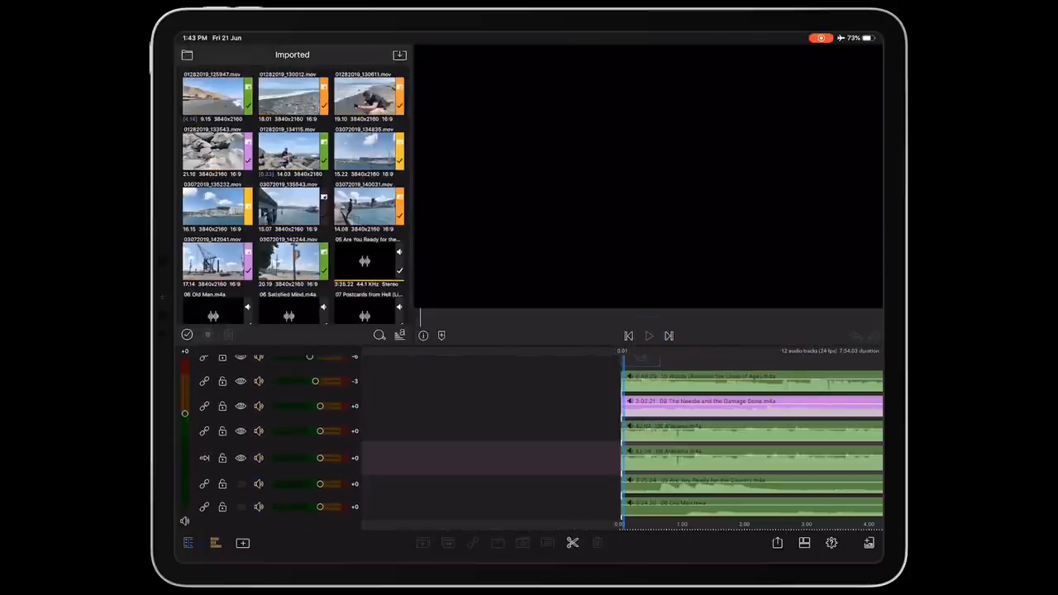
click(648, 335)
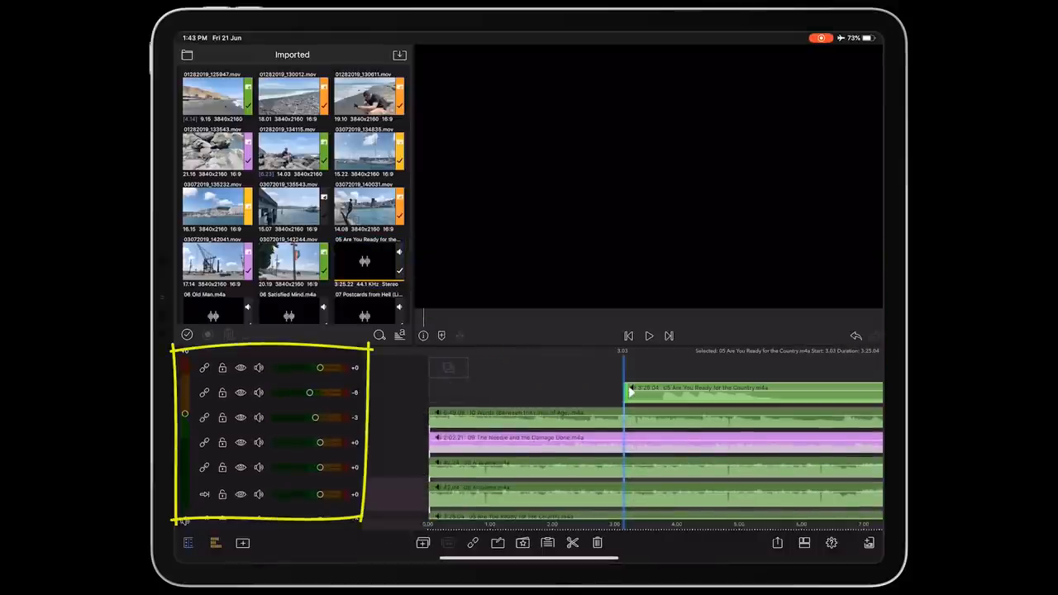
click(648, 336)
text(replace shot)
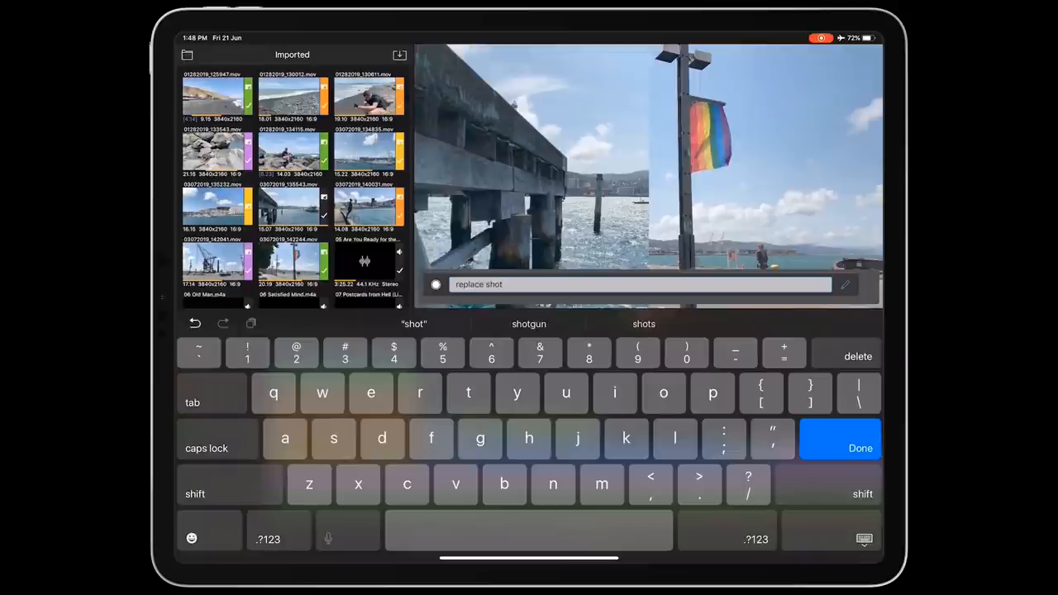
- Confirm the 'replace shot' marker note and move on to the beach-clip project
click(860, 448)
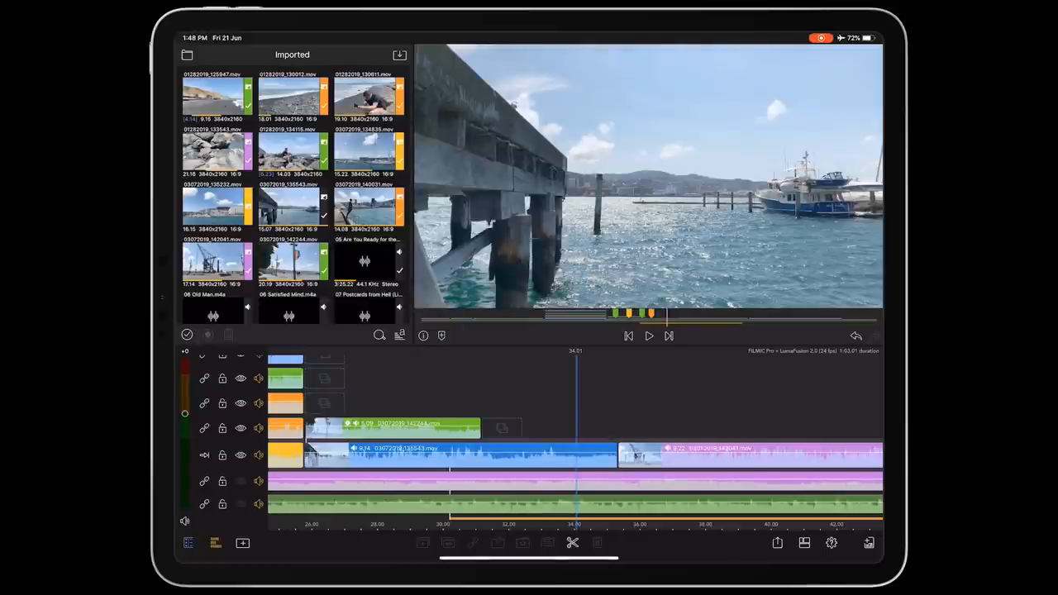
click(648, 336)
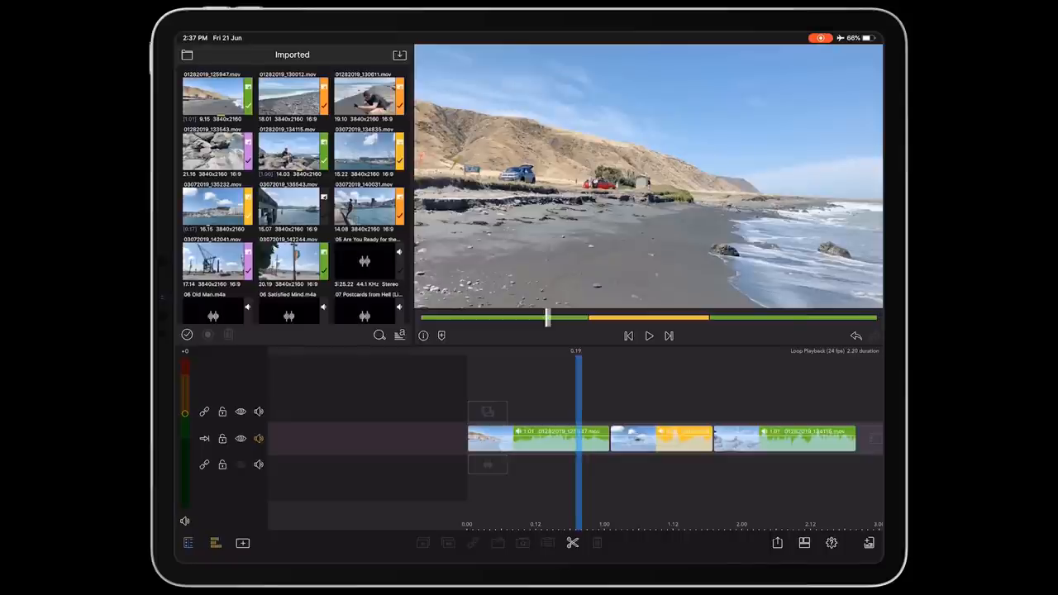
- Play through the beach and harbour clips on the single-track timeline
click(648, 336)
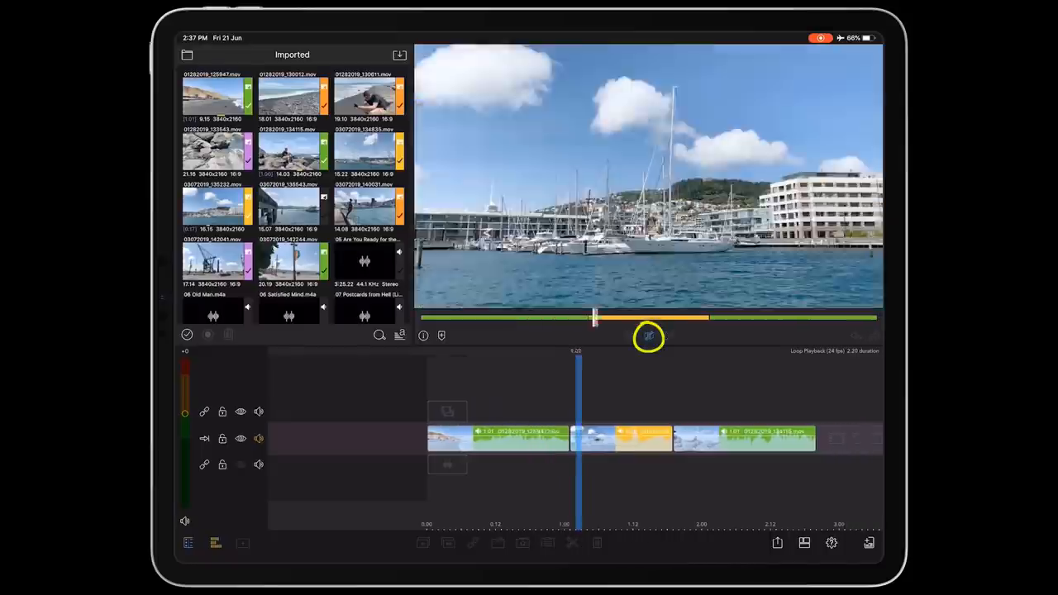
click(648, 336)
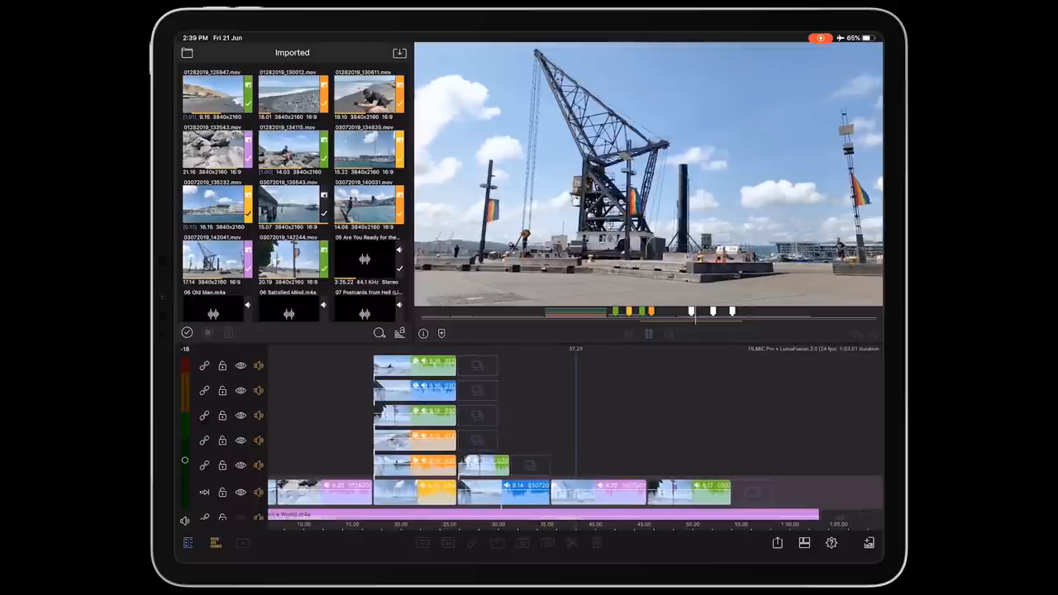
- Bring up the multitrack FiLMiC Pro harbour project with markers in the scrubber bar
click(648, 334)
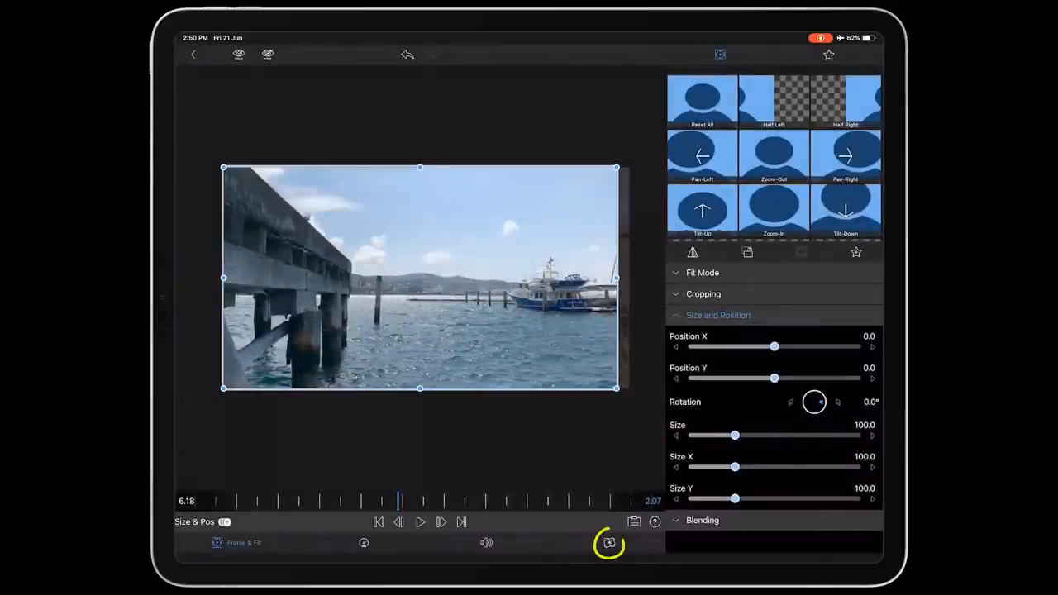
- Apply the FiLMiC deLogV2 LUT to the pier clip in Color & Effects and return to the timeline
click(608, 543)
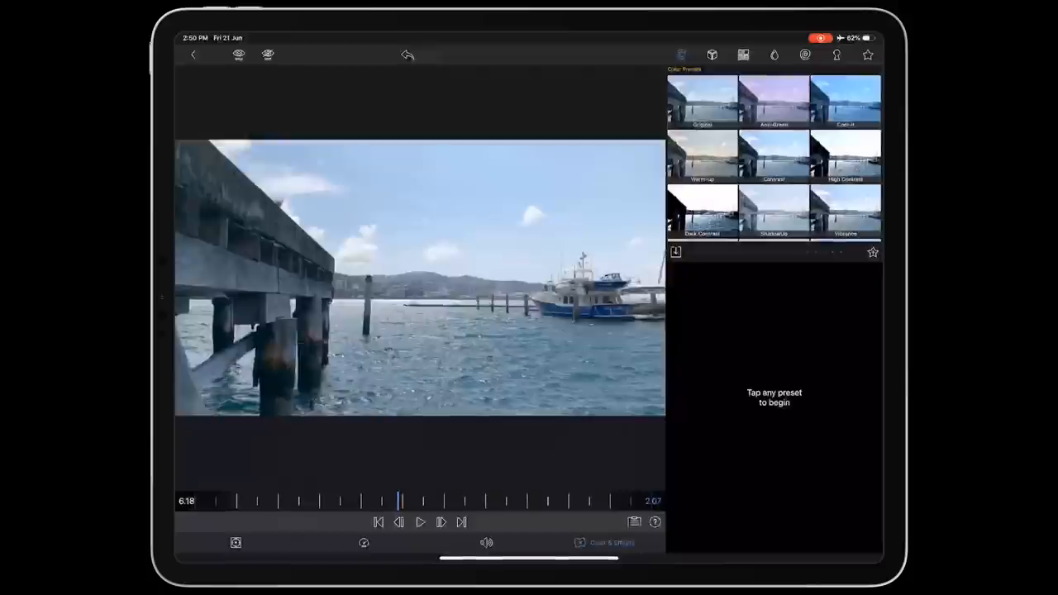
click(711, 54)
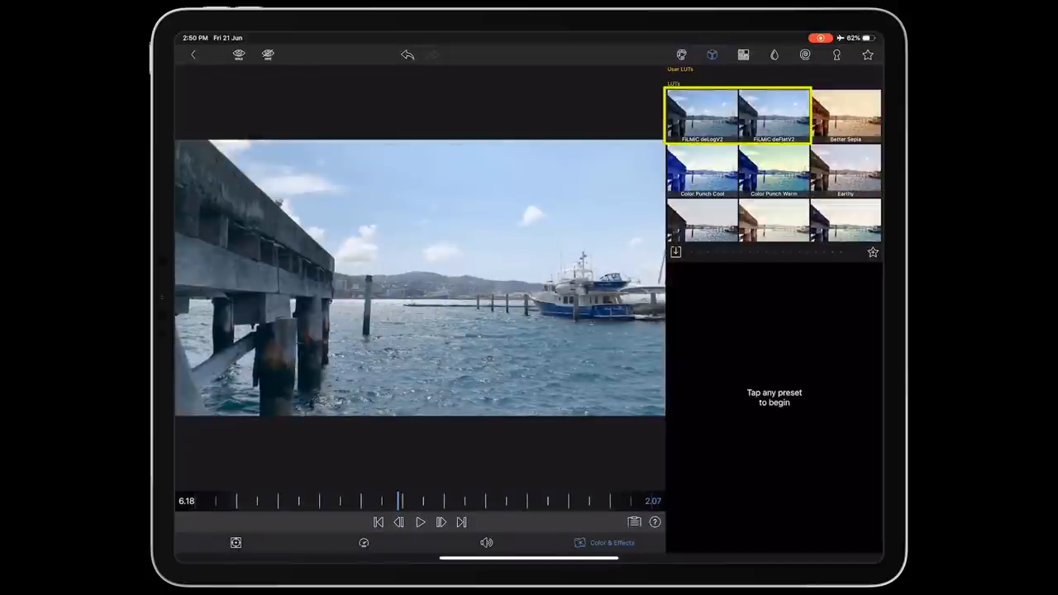
click(701, 114)
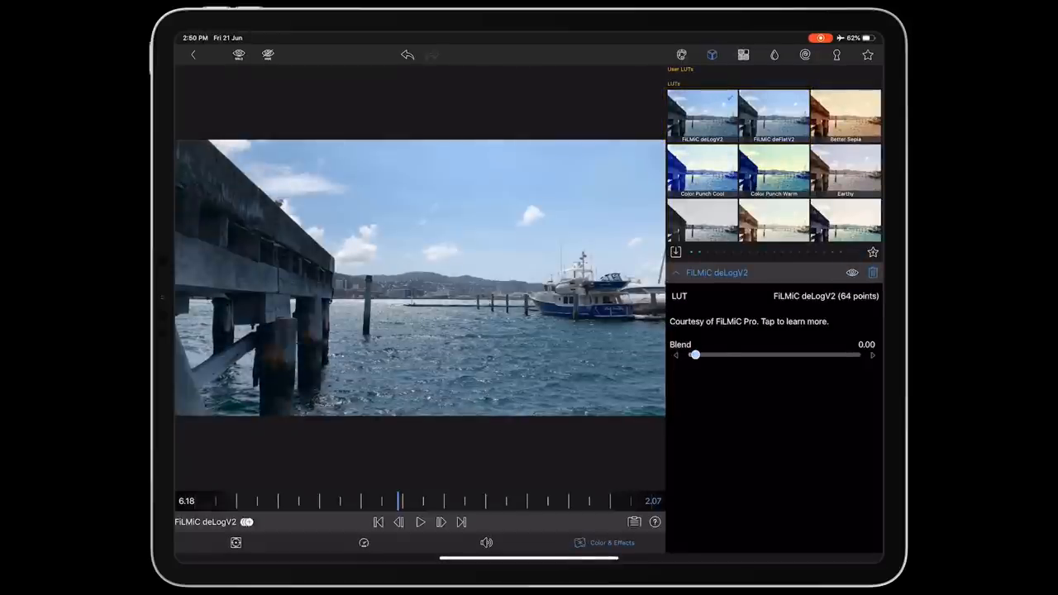
click(194, 54)
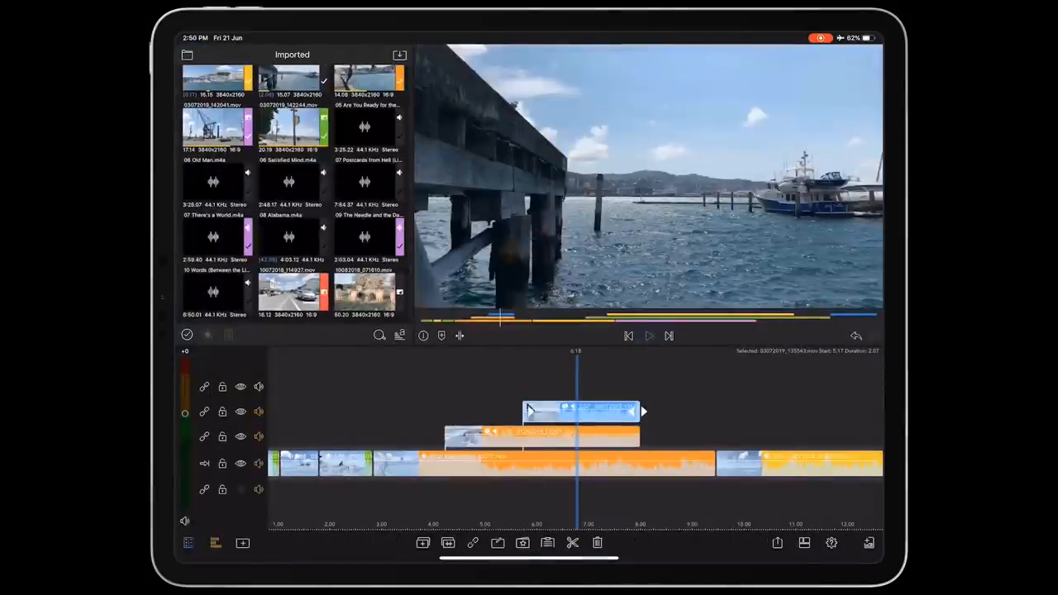
- Give the marina sailboat clip the FiLMiC deLogV2 LUT and return to the multitrack timeline
click(649, 336)
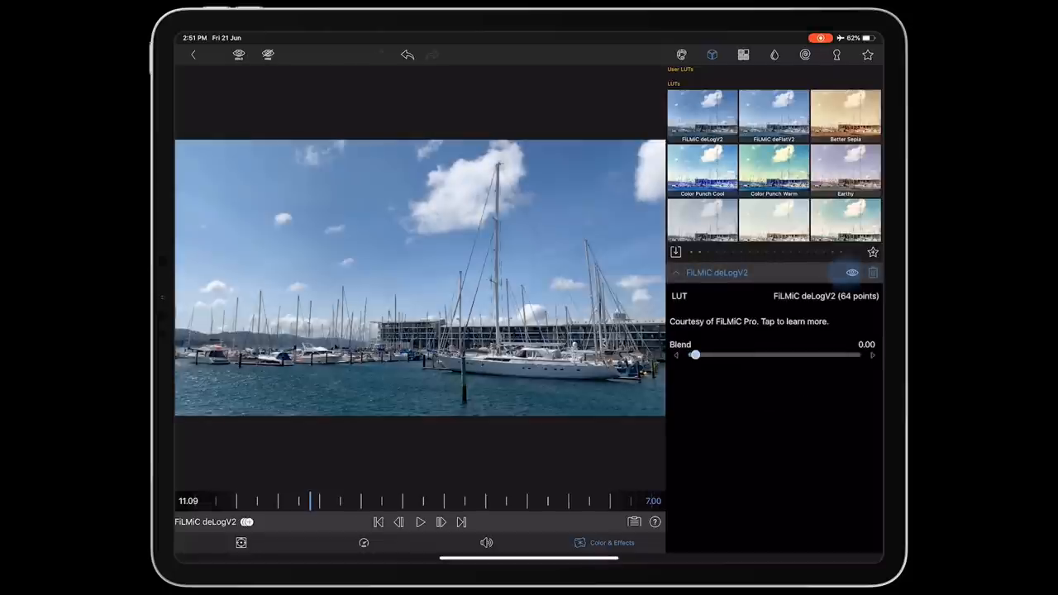
drag(694, 353, 777, 354)
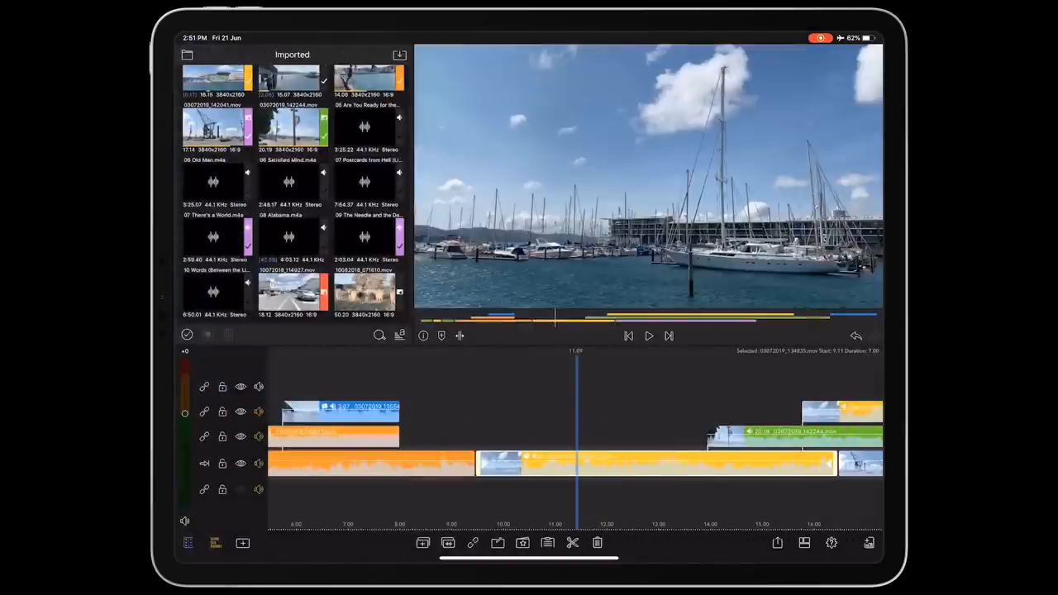
click(648, 336)
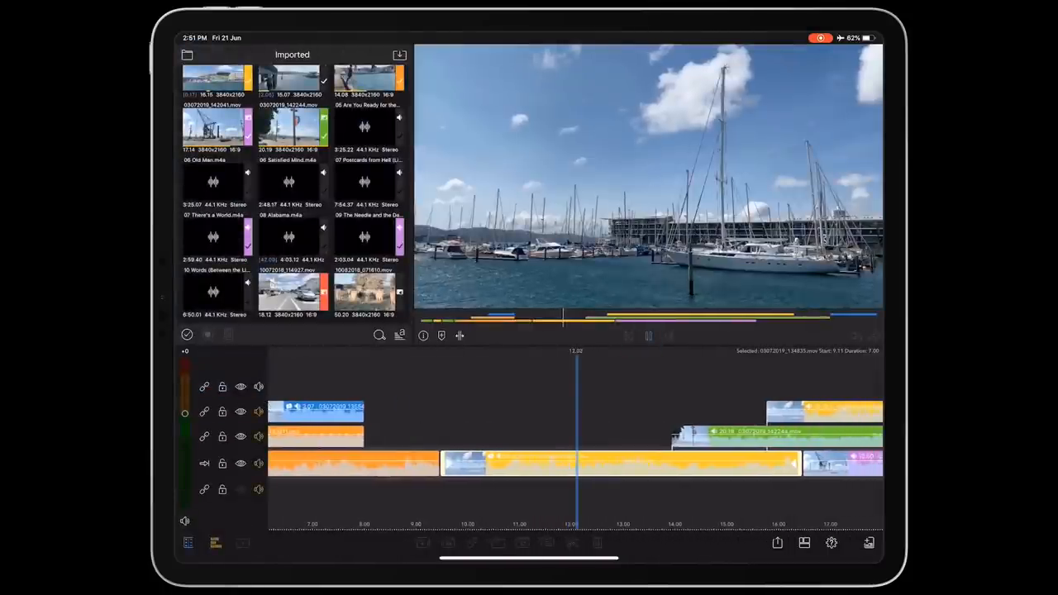